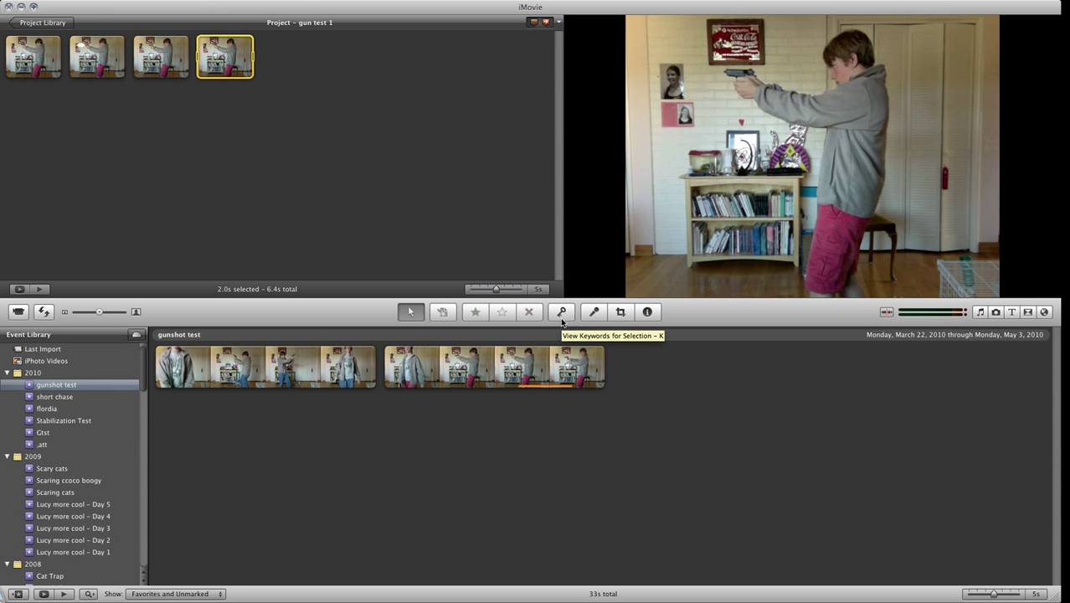
mouse_move(566, 327)
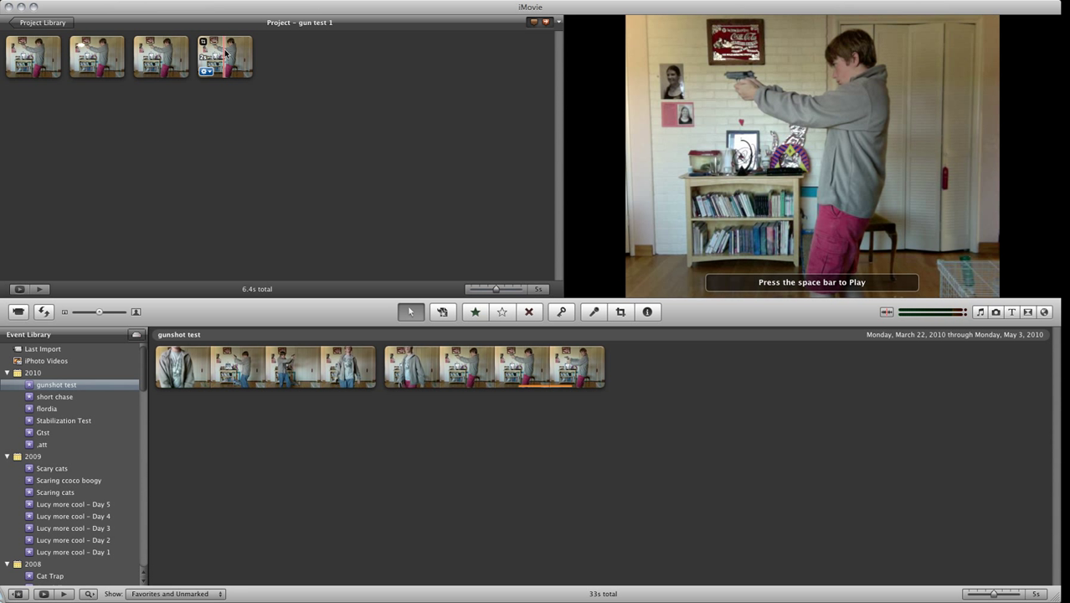
- Add a freeze frame to the fourth clip, capturing the aiming moment
right_click(225, 56)
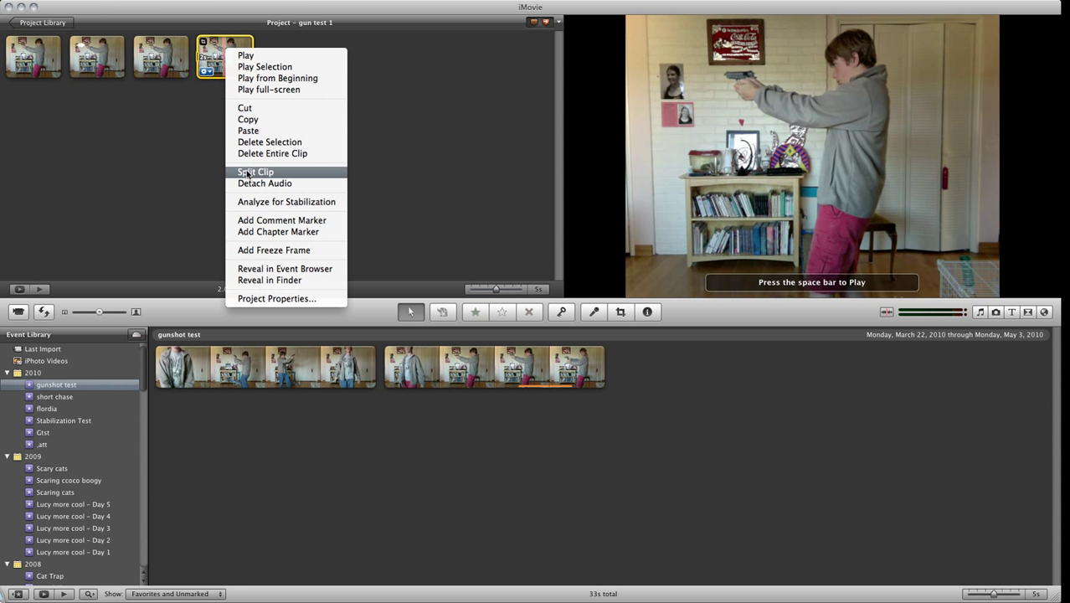
left_click(255, 171)
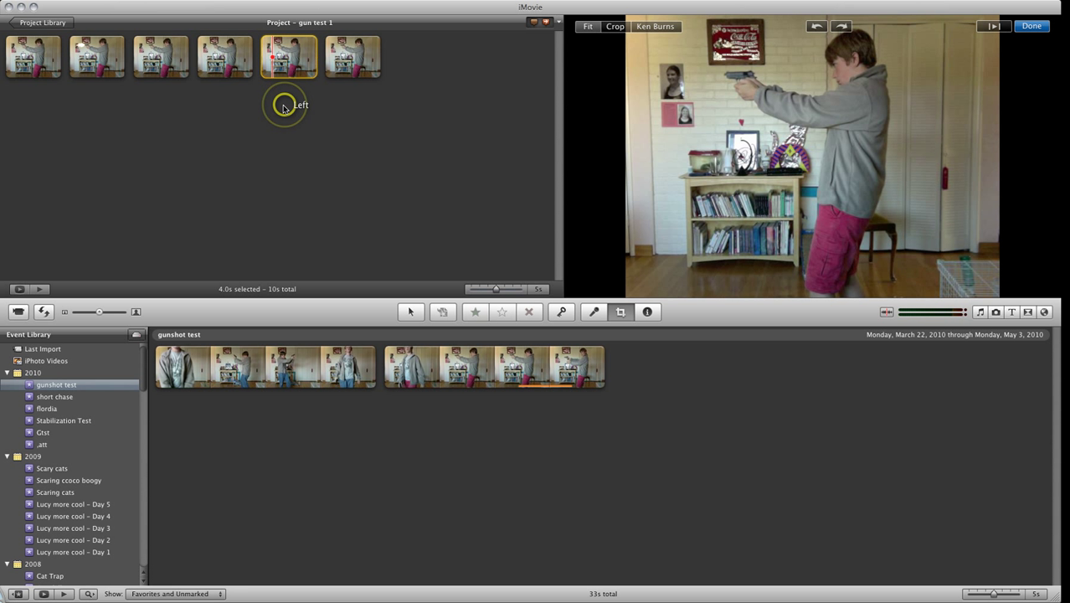
- Show the green crop rectangle on the freeze frame, then close crop editing
left_click(615, 26)
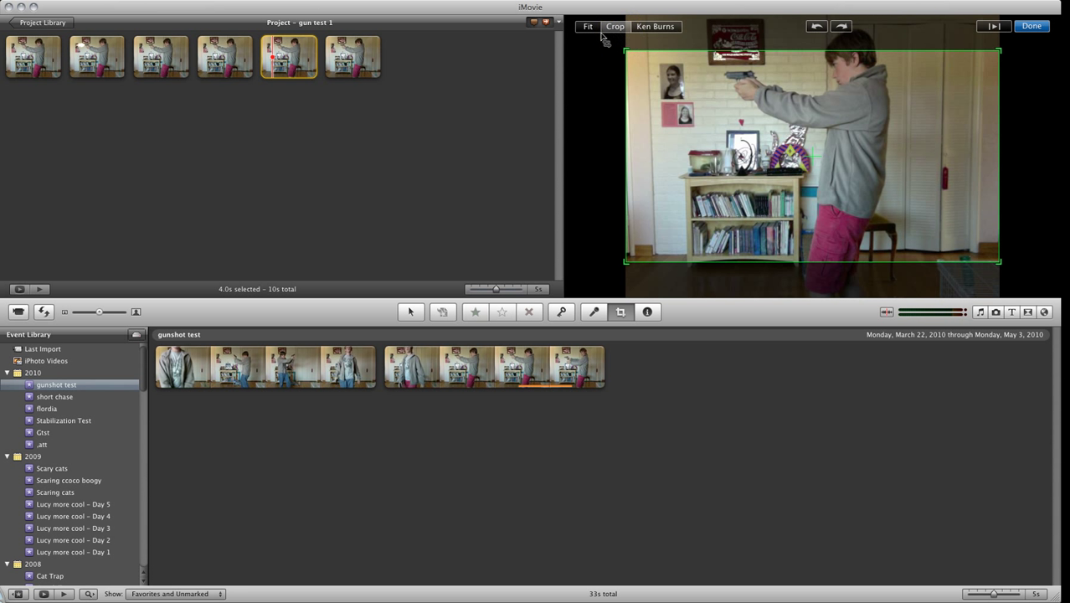
mouse_move(264, 84)
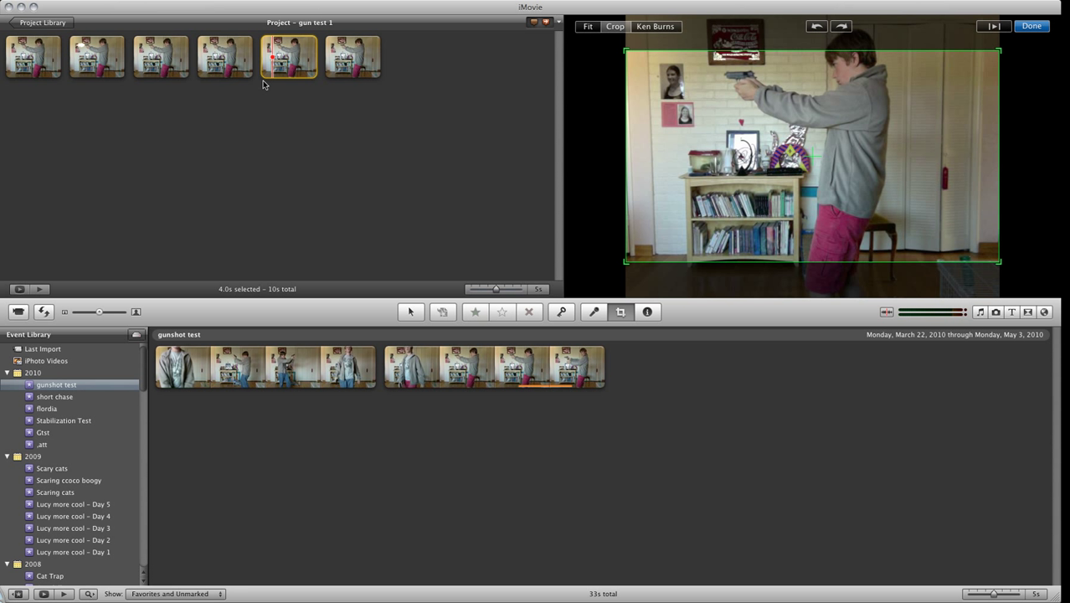
left_click(587, 26)
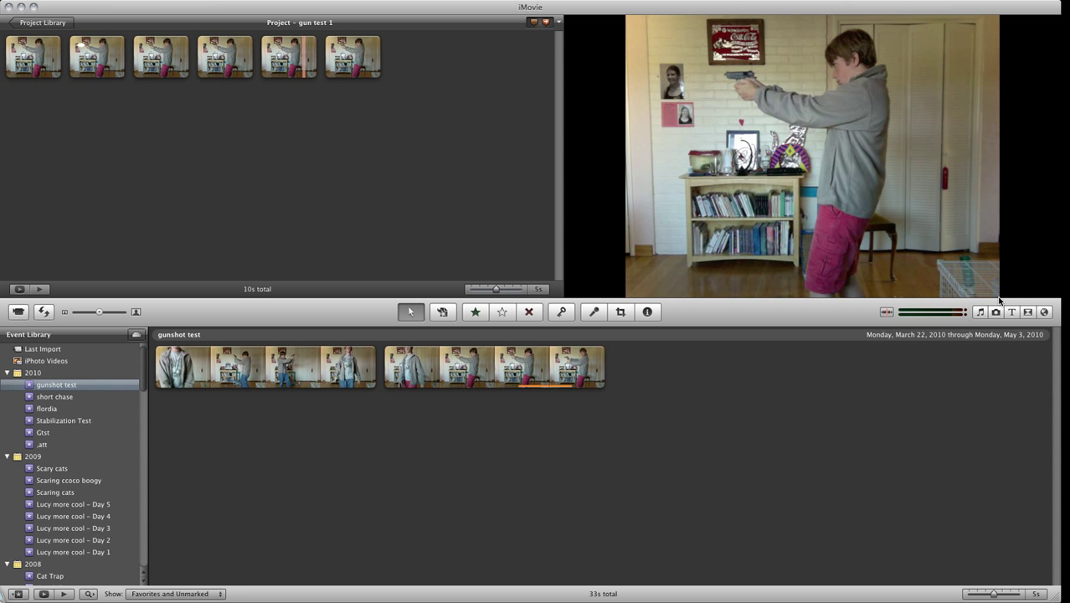
mouse_move(505, 91)
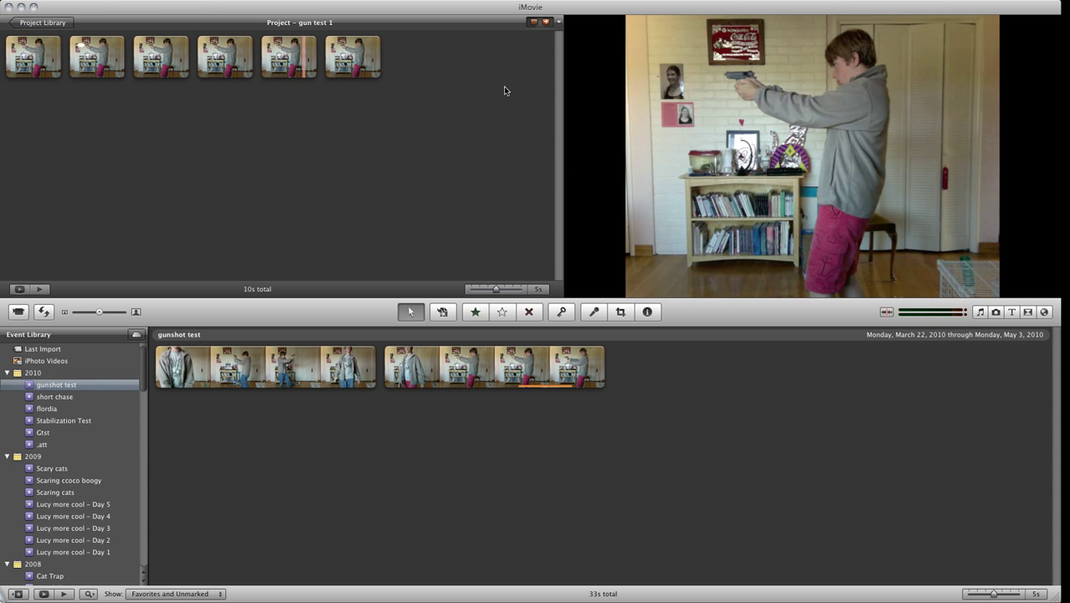
mouse_move(322, 124)
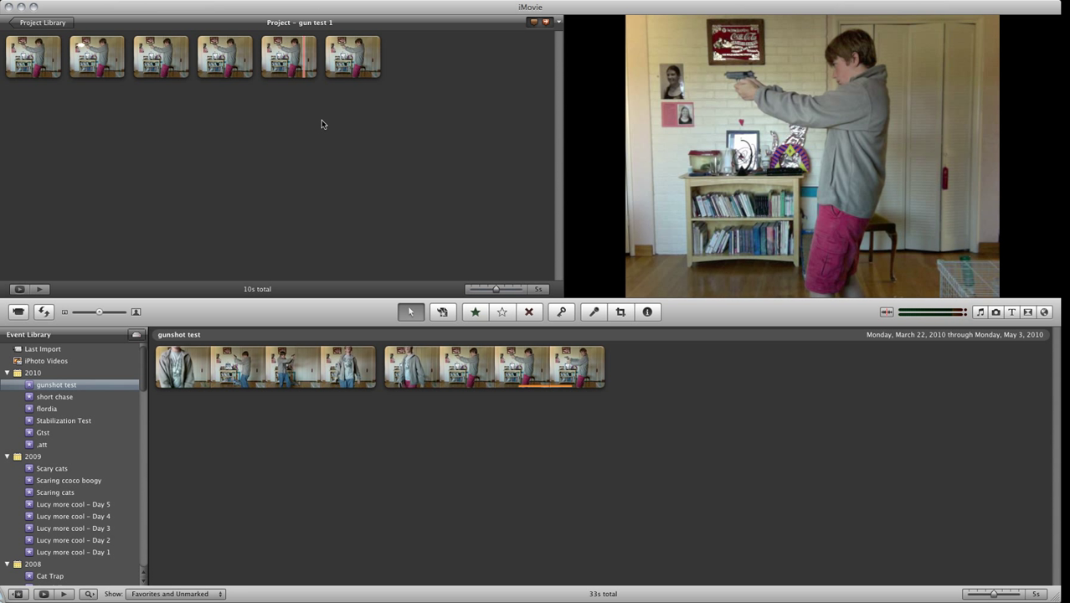
mouse_move(245, 182)
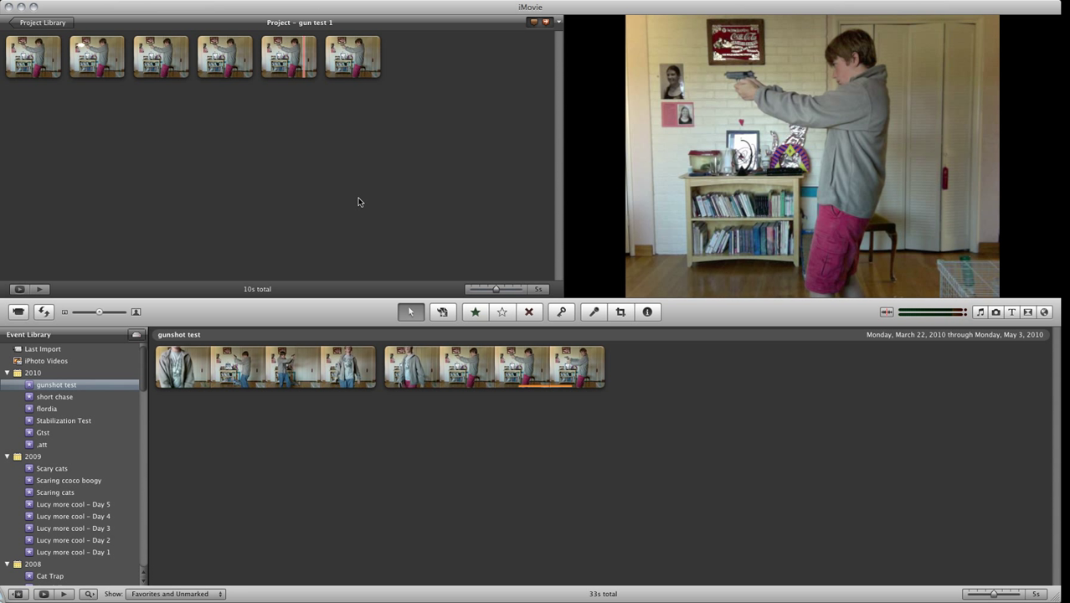
mouse_move(374, 178)
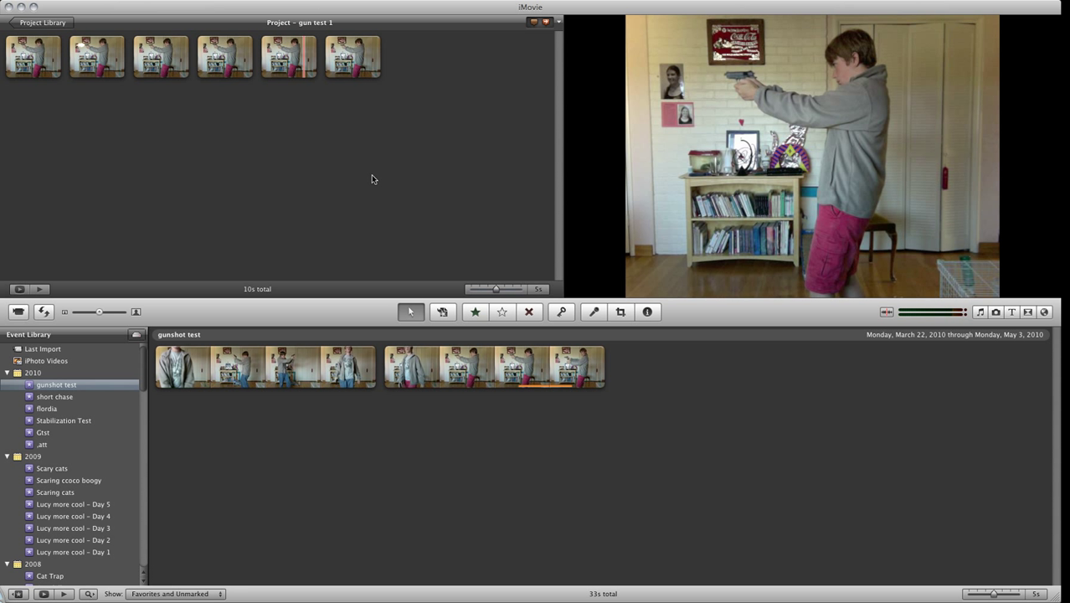
mouse_move(325, 7)
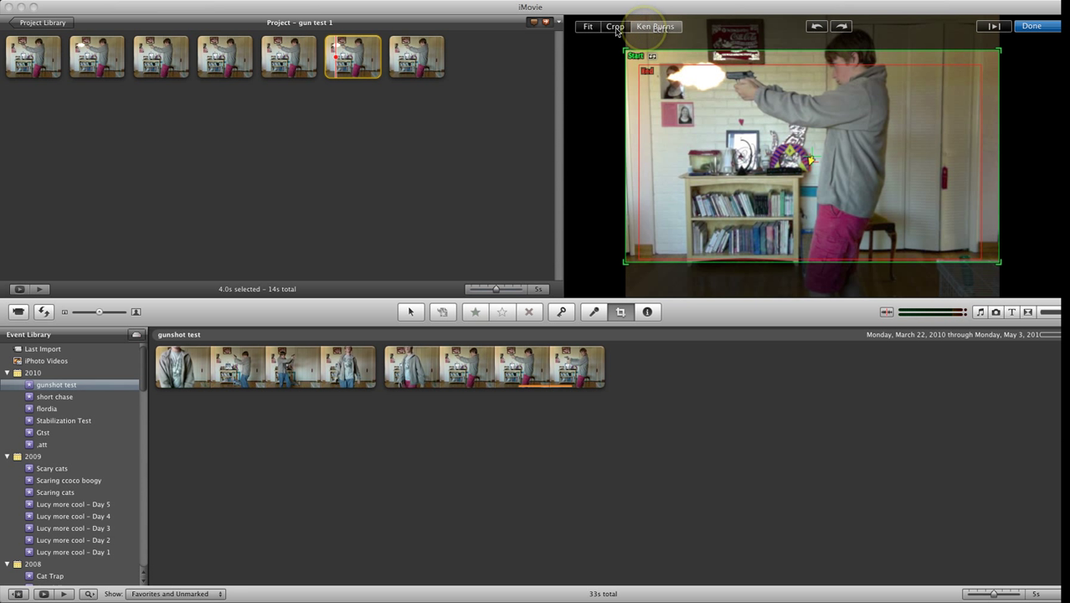
- Turn off Ken Burns panning and zooming on the muzzle-flash still
left_click(1031, 26)
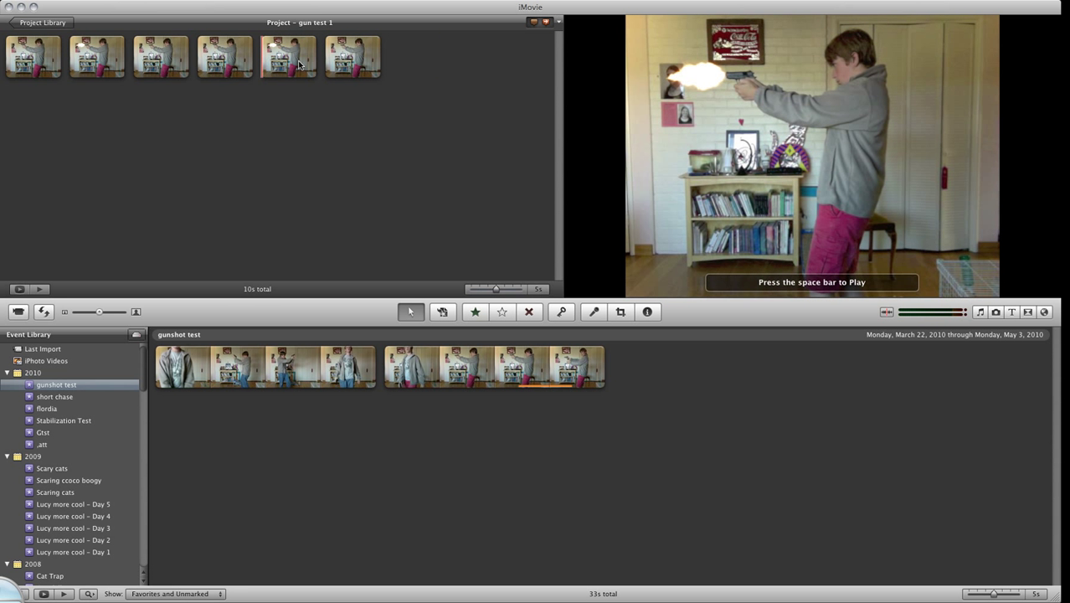
left_click(352, 56)
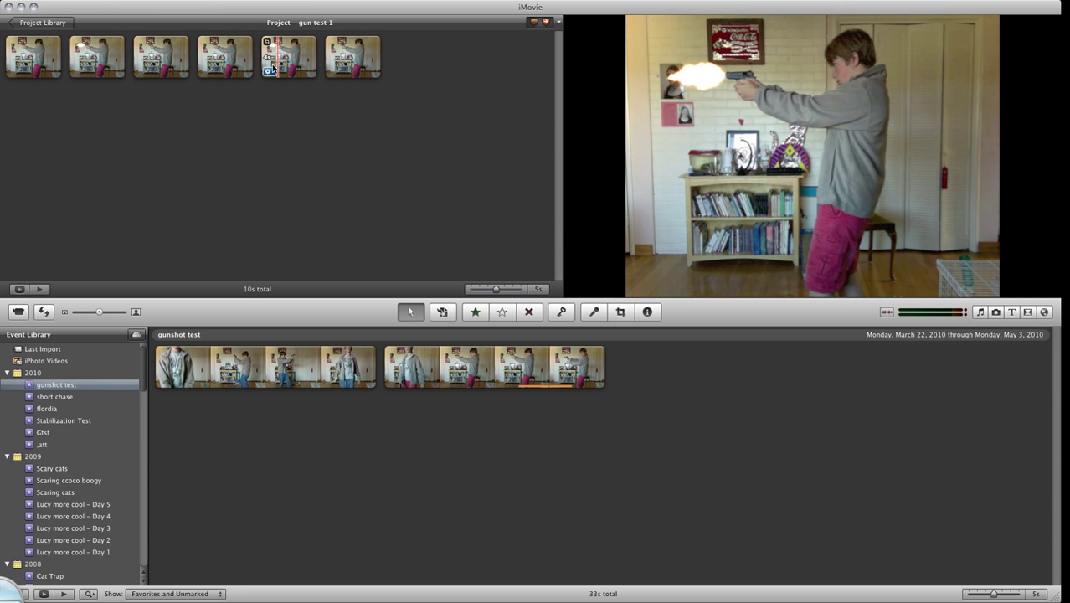
left_click(287, 56)
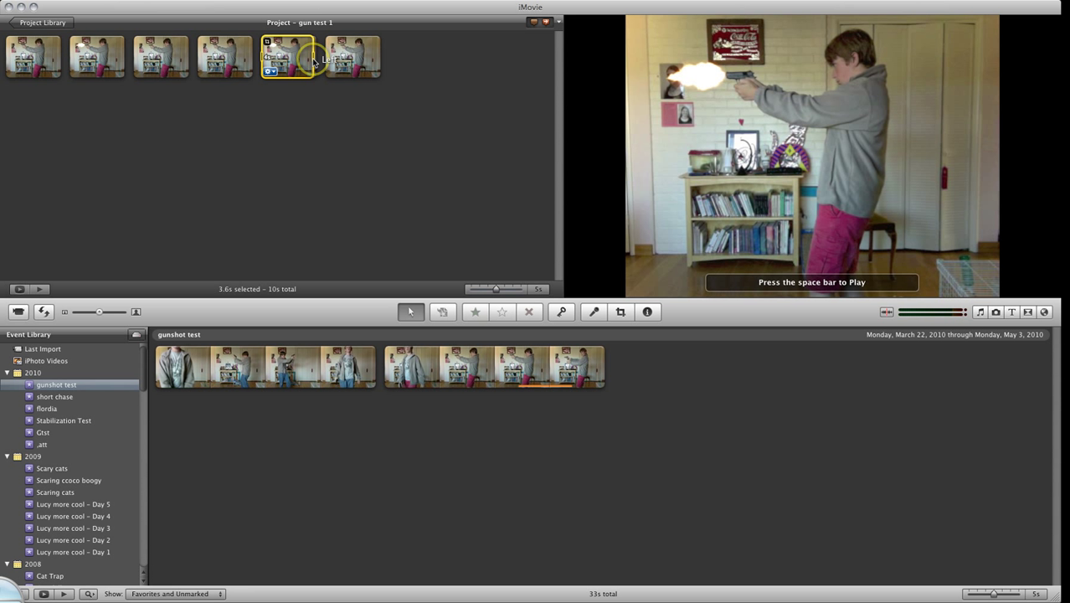
- Set the flash still's duration to 0.1s and open its Video Adjustments
right_click(277, 71)
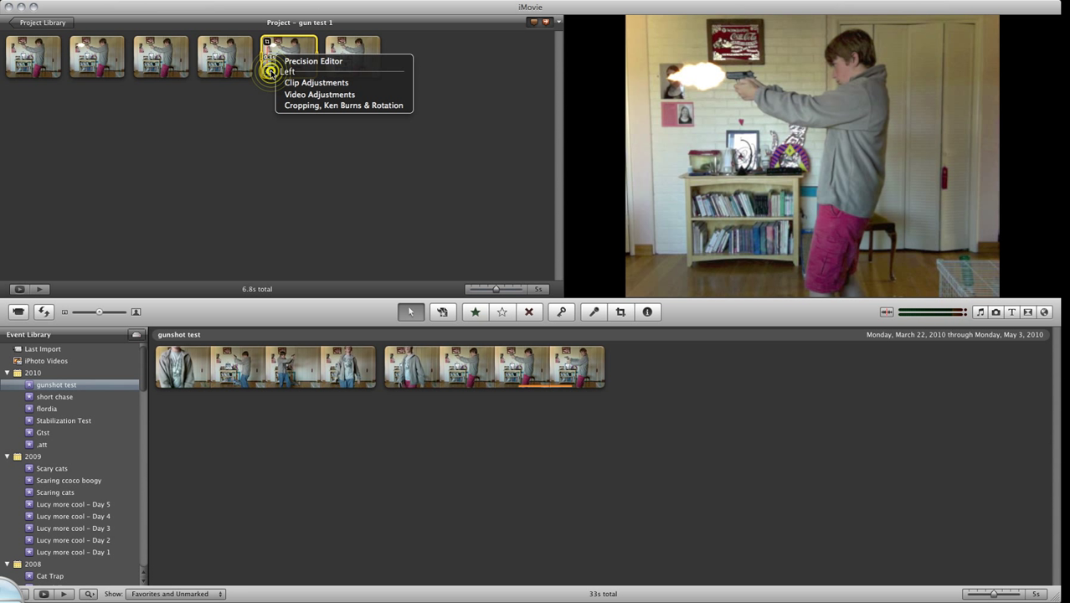
left_click(316, 82)
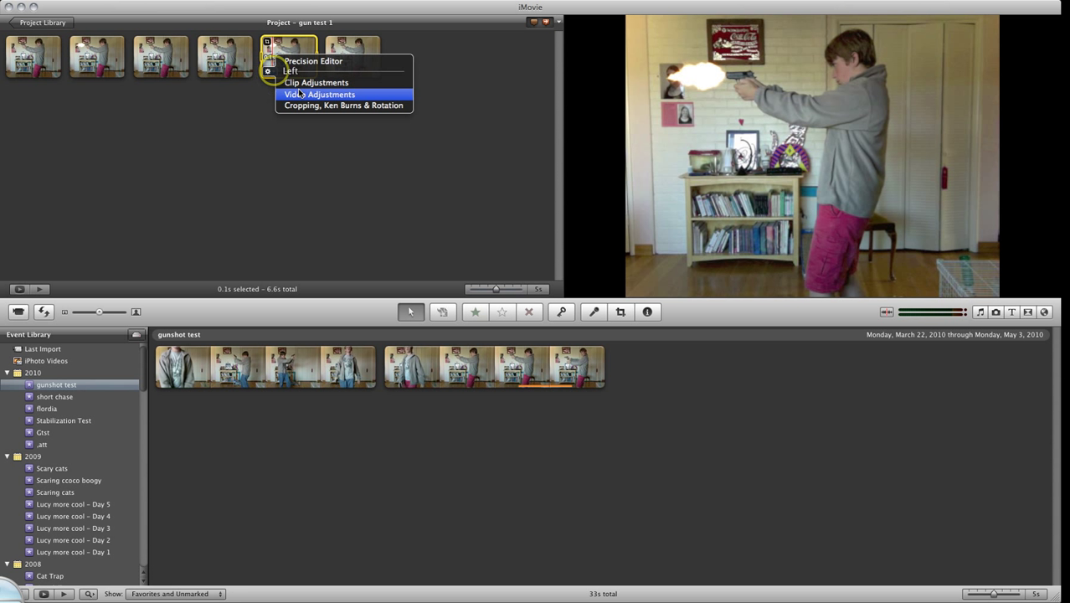
left_click(320, 94)
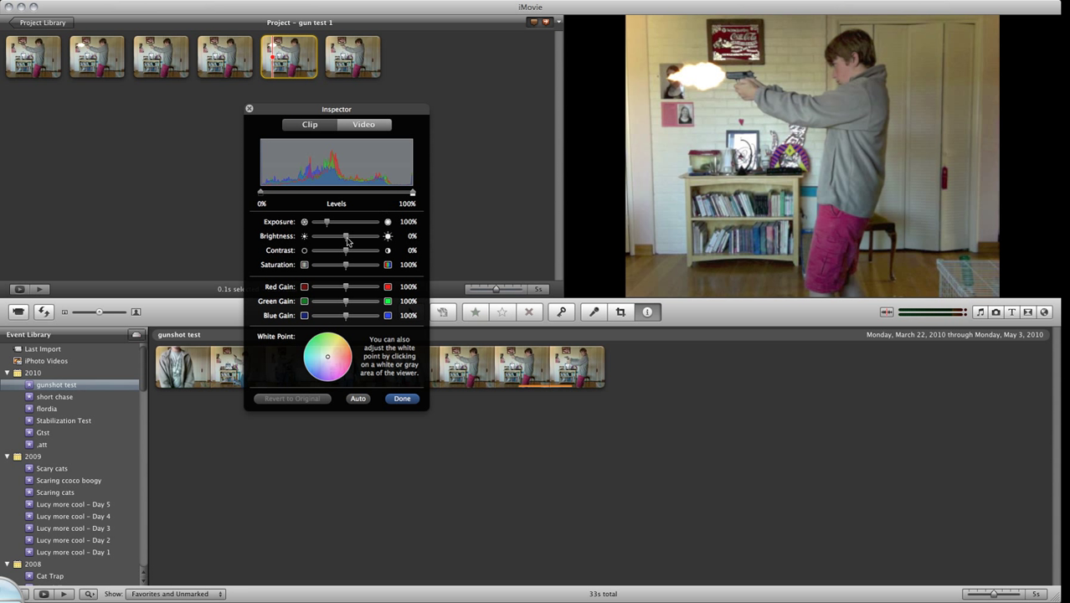
- Set the flash still's contrast to 6% and close the Inspector
left_click_drag(346, 236, 341, 236)
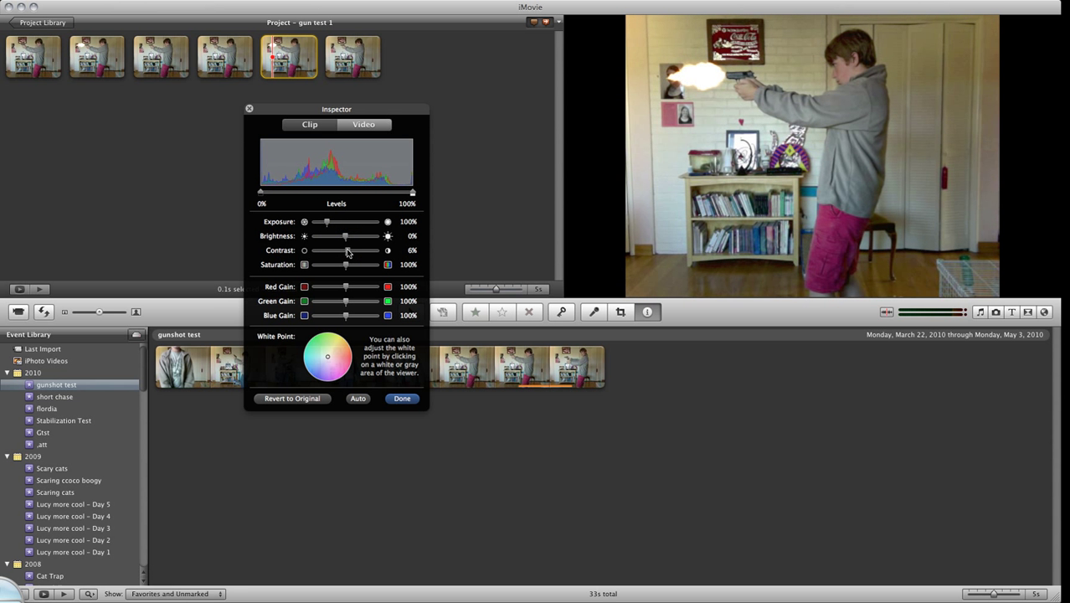
left_click(309, 123)
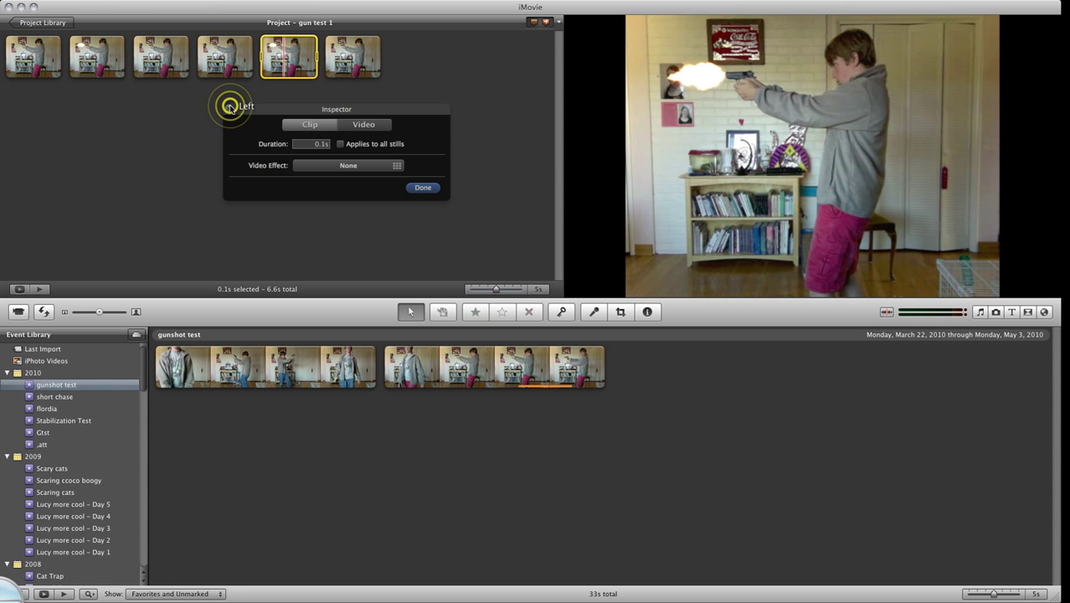
left_click(423, 187)
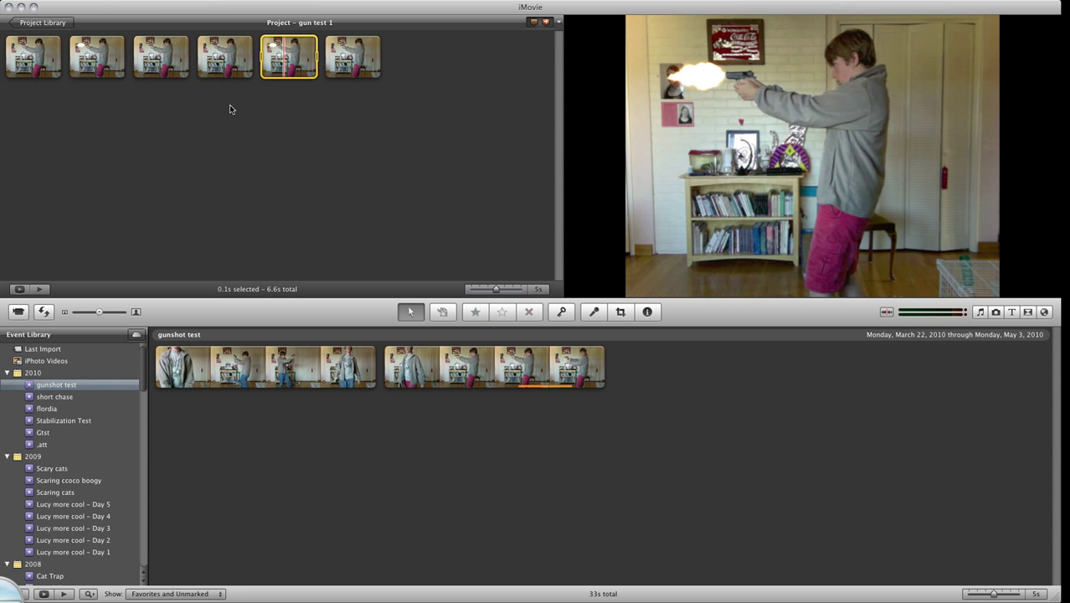